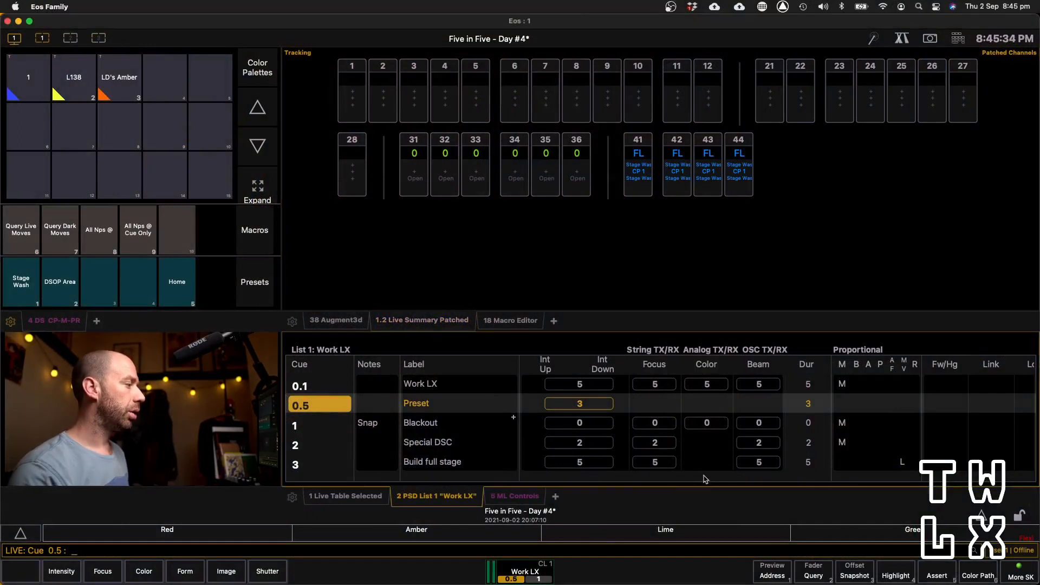
Load cue 3, Build full stage, from the Work LX list into Blind
scroll(down, 3)
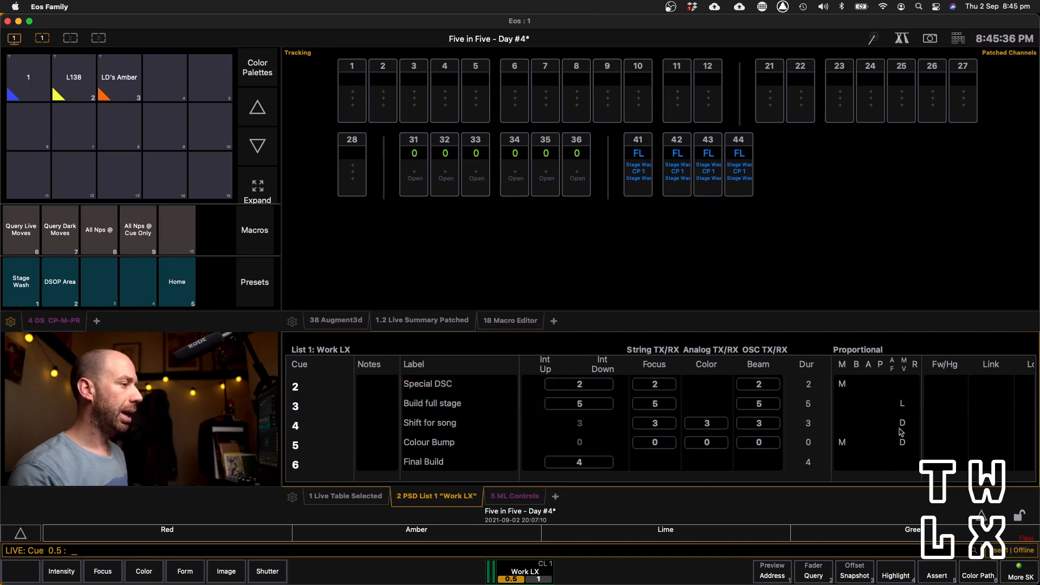
mouse_move(909, 399)
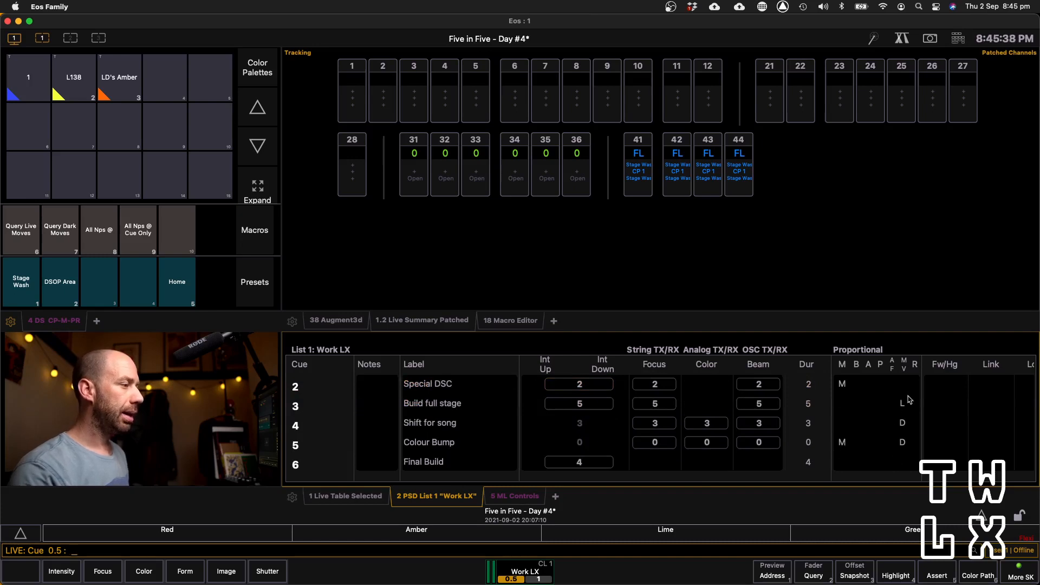
mouse_move(908, 391)
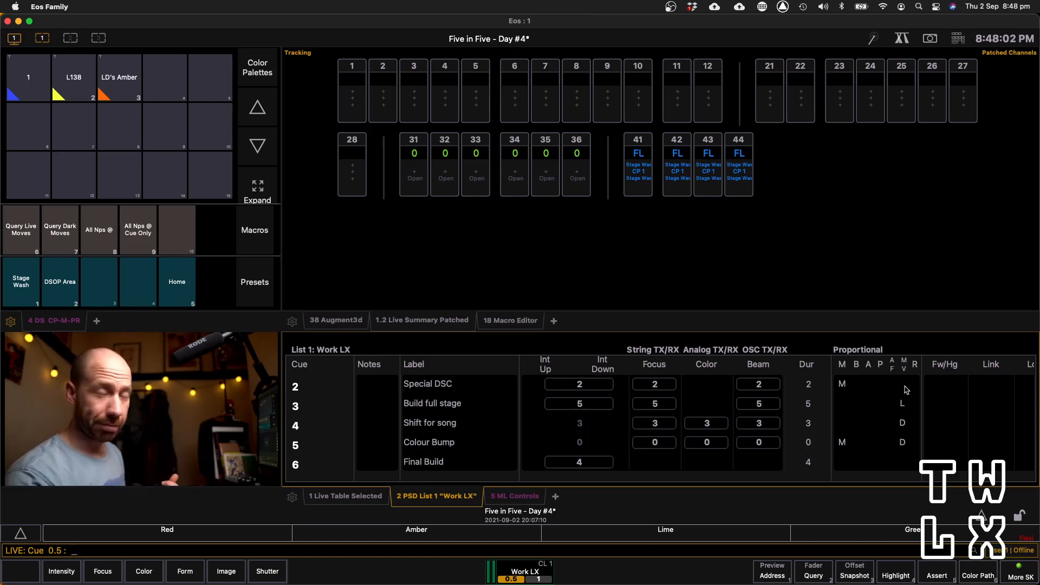
click(421, 320)
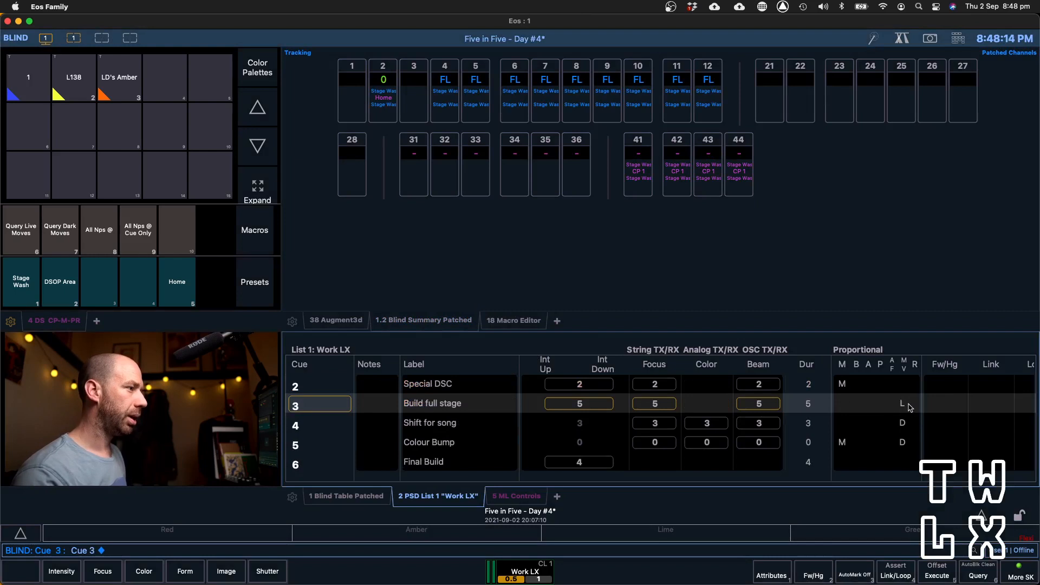
mouse_move(897, 404)
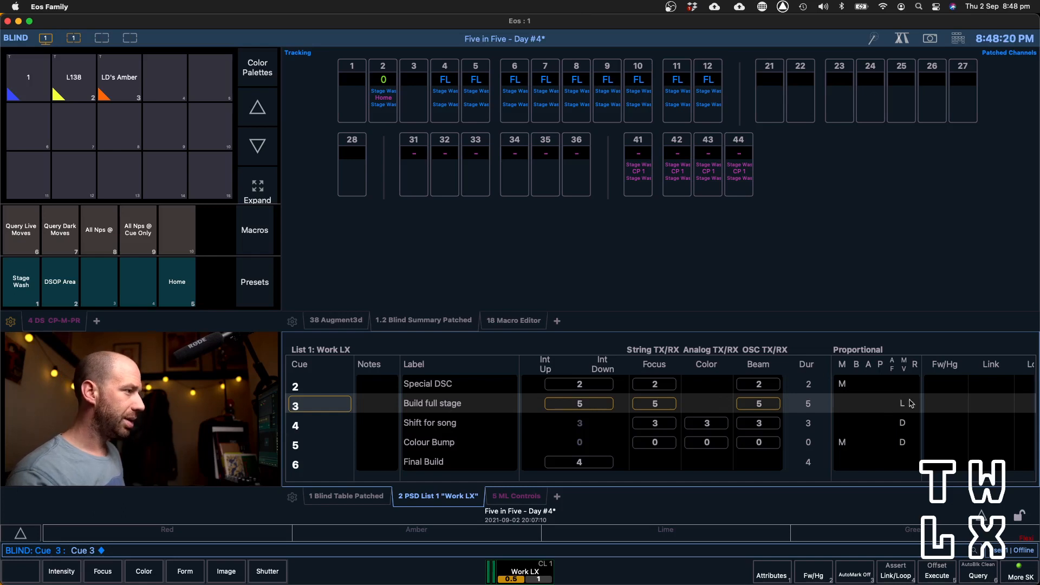
mouse_move(911, 417)
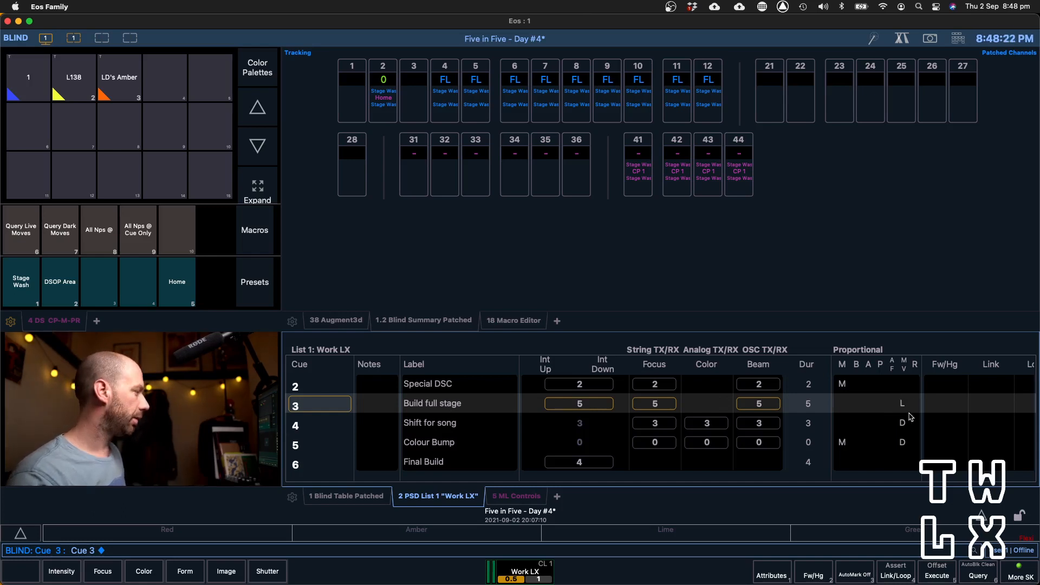
click(977, 572)
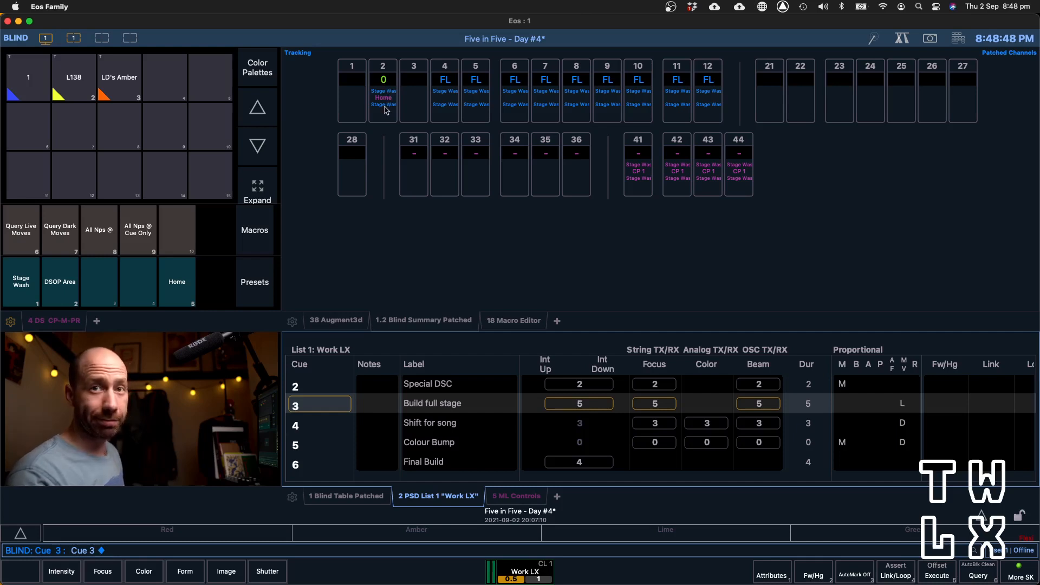
mouse_move(388, 111)
text(Chan 2)
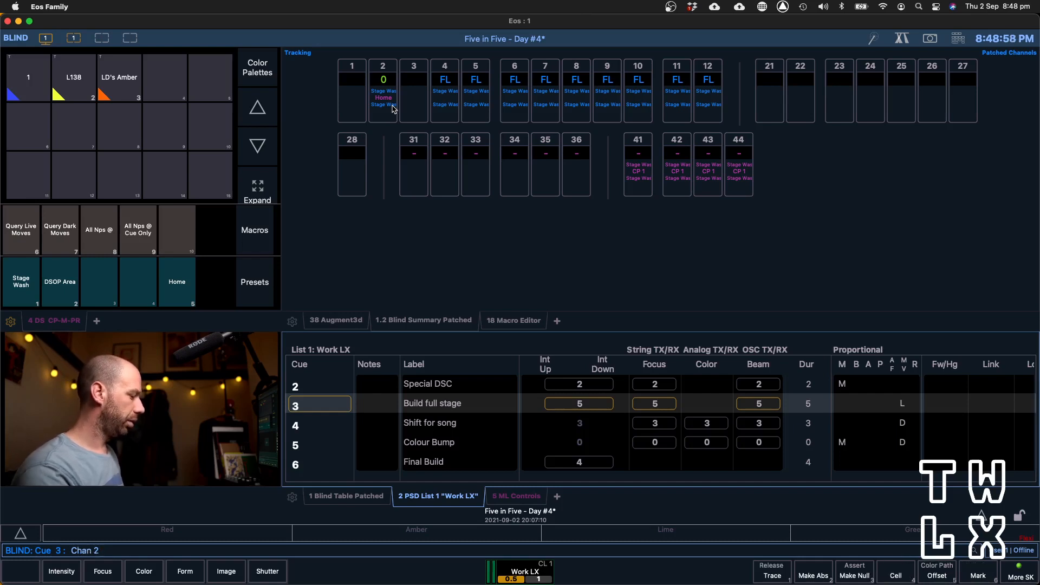
click(60, 571)
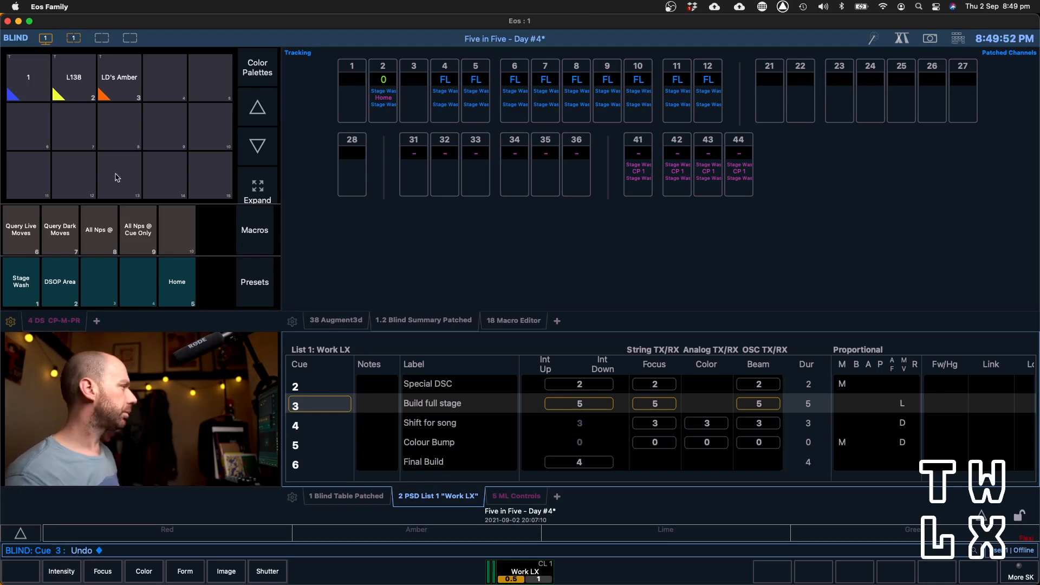
mouse_move(33, 234)
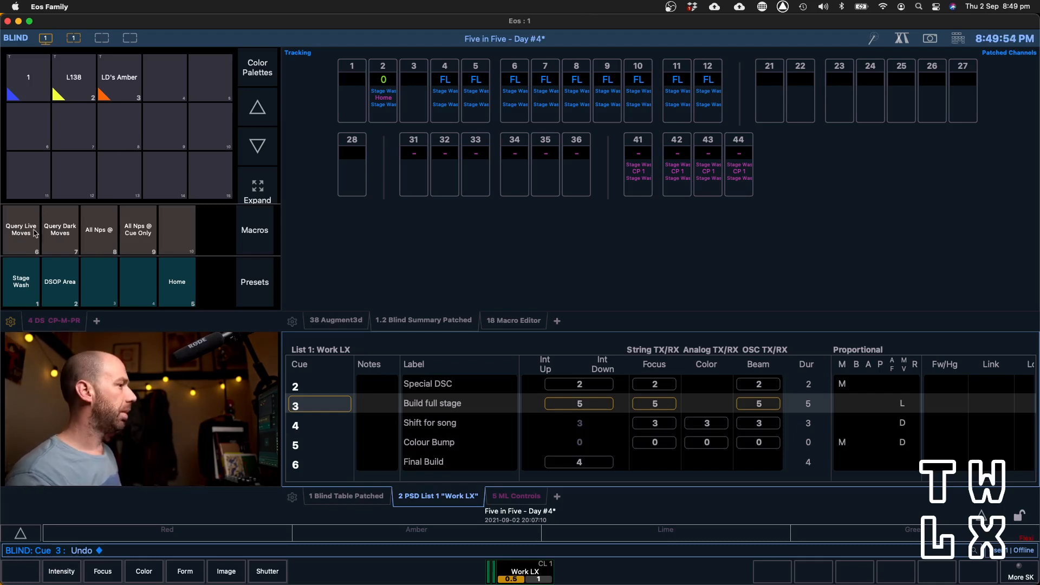
Query cue 3's live moves and set channel 2's non-intensity parameters Cue Only
click(20, 229)
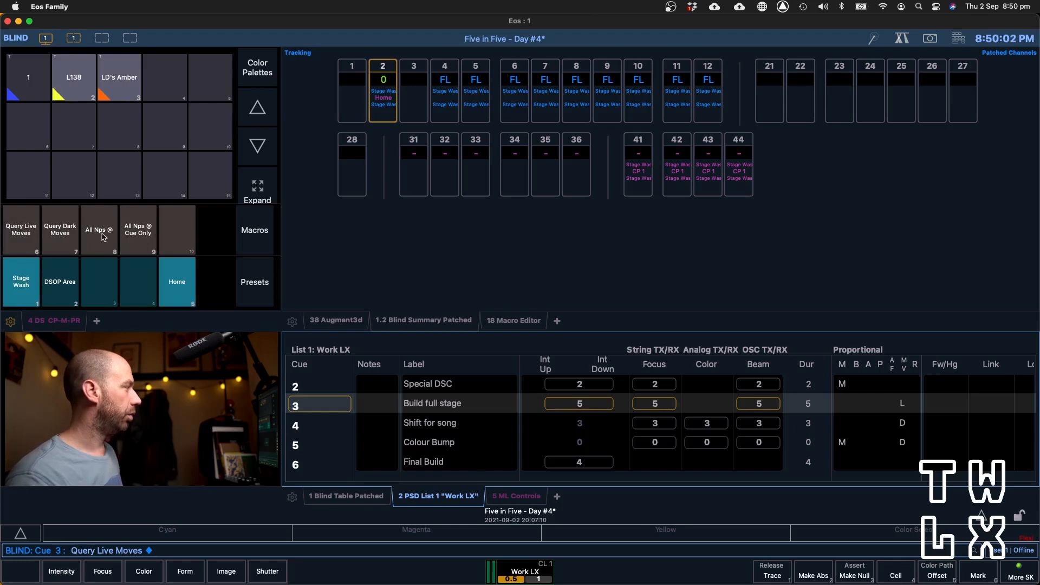
mouse_move(110, 230)
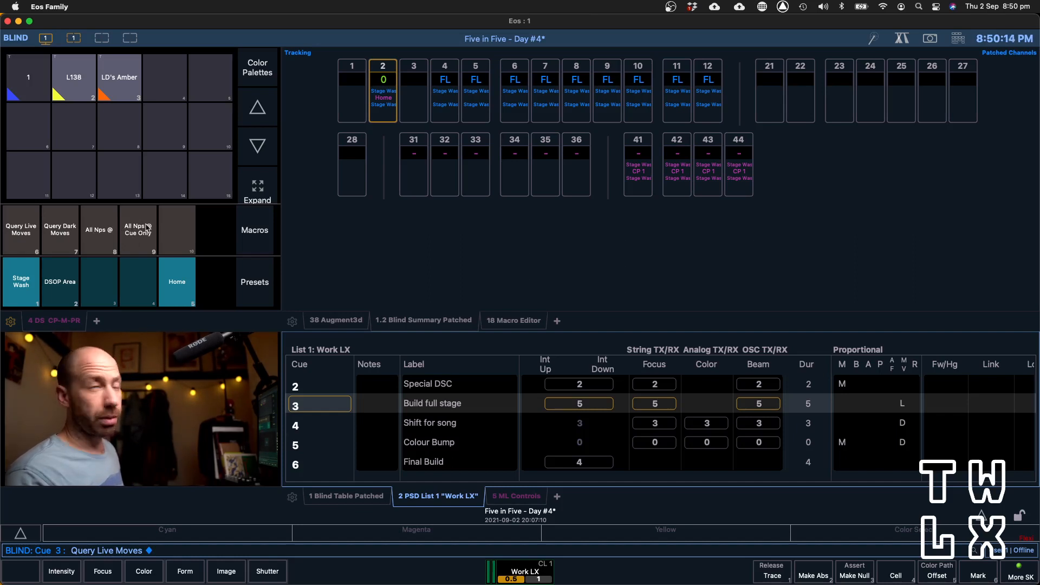
click(138, 230)
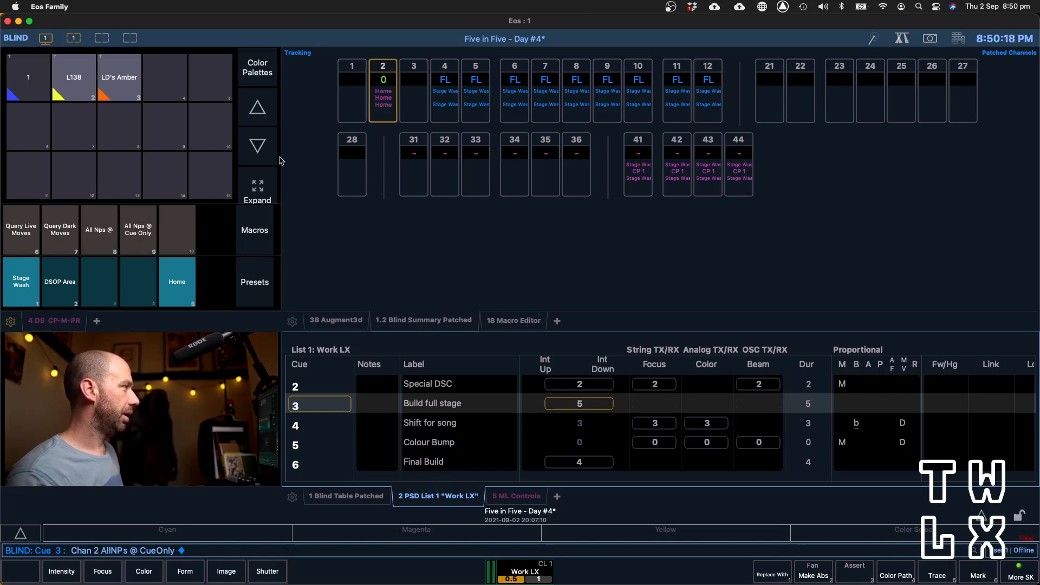
mouse_move(880, 371)
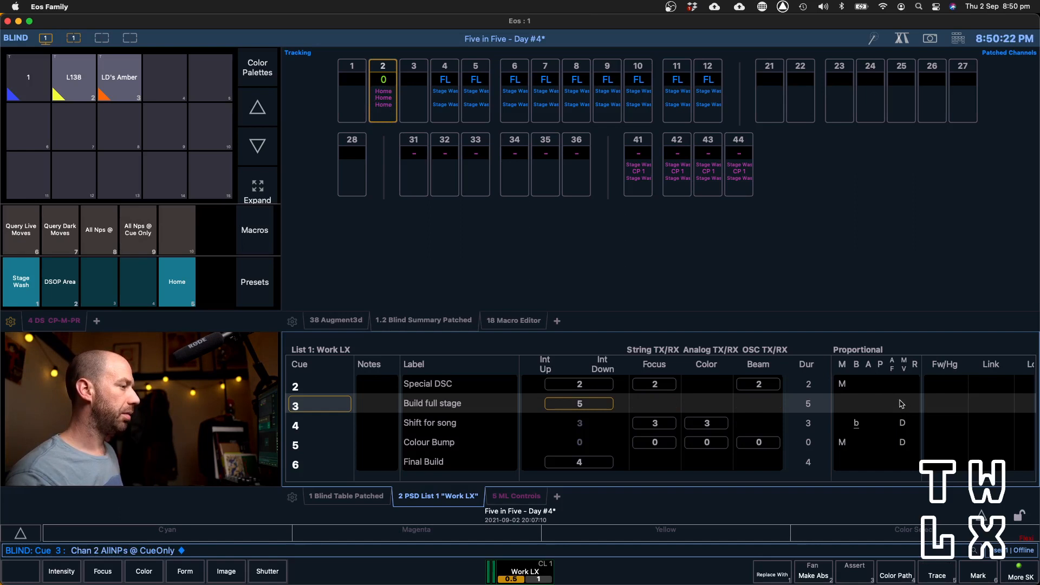
mouse_move(913, 408)
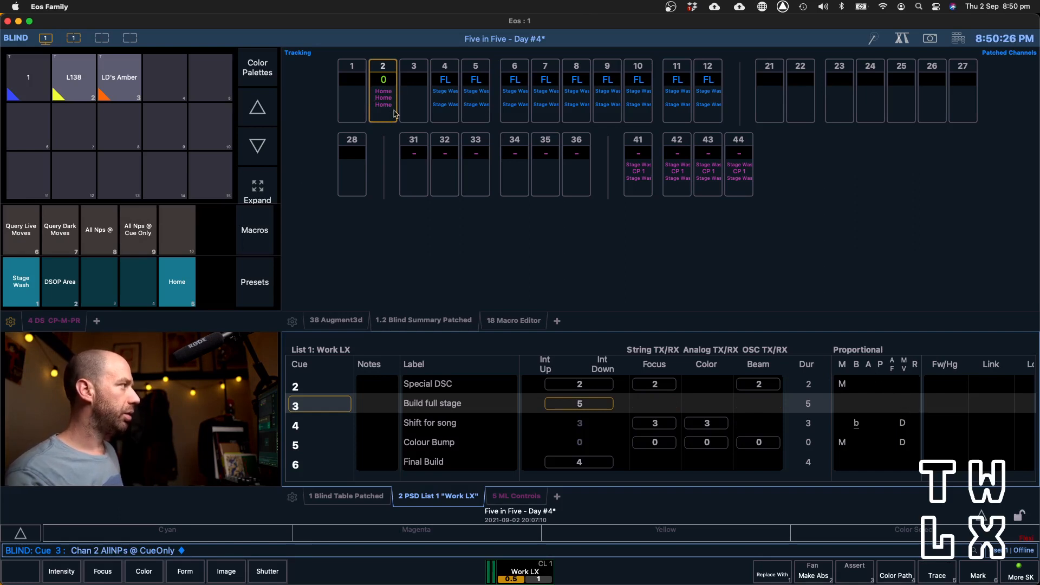
mouse_move(604, 202)
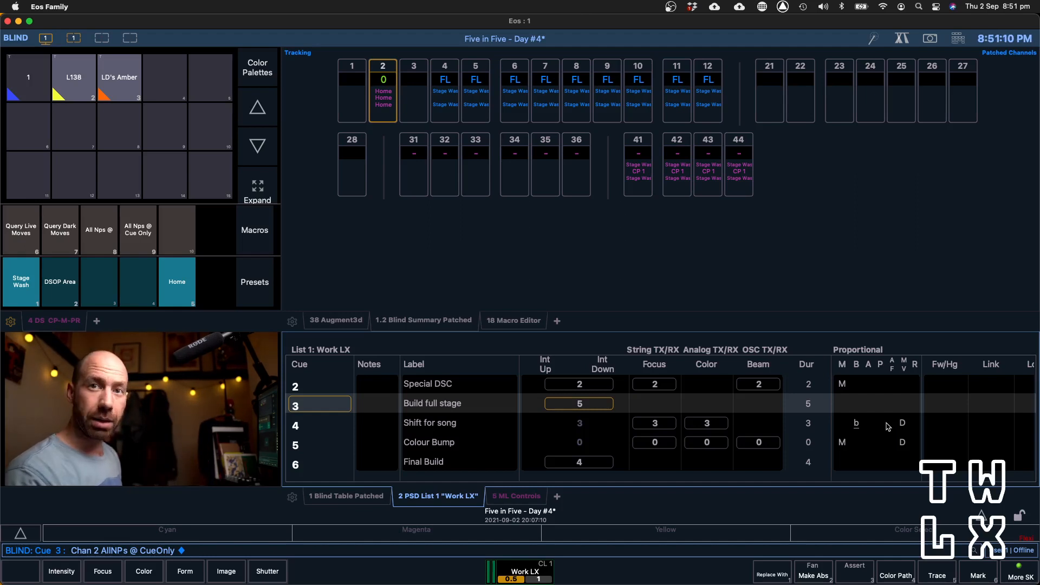
mouse_move(907, 425)
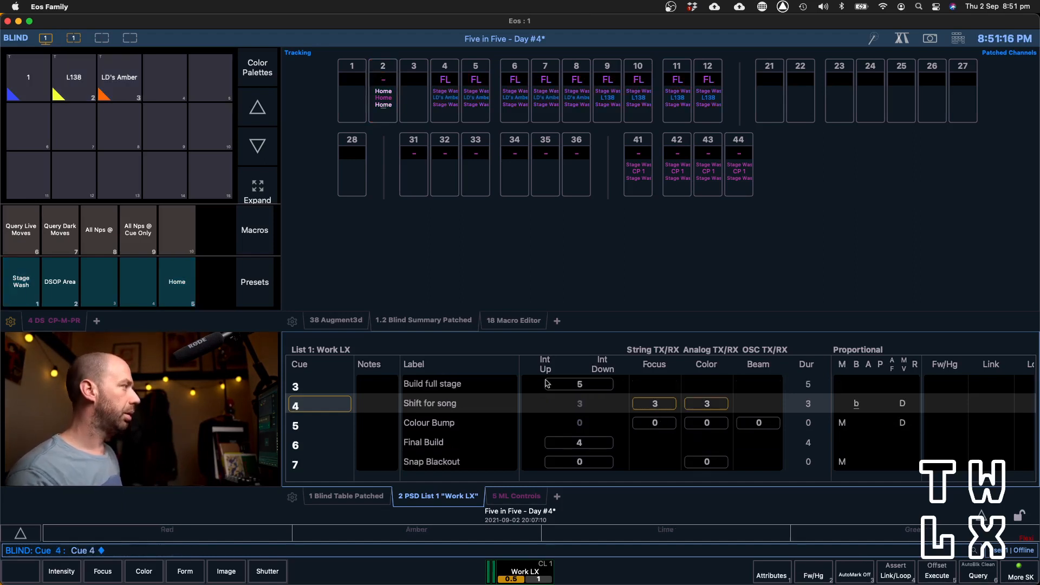
Set cue 13's dark-moving channels 21–28 and 41–44 Cue Only
click(59, 229)
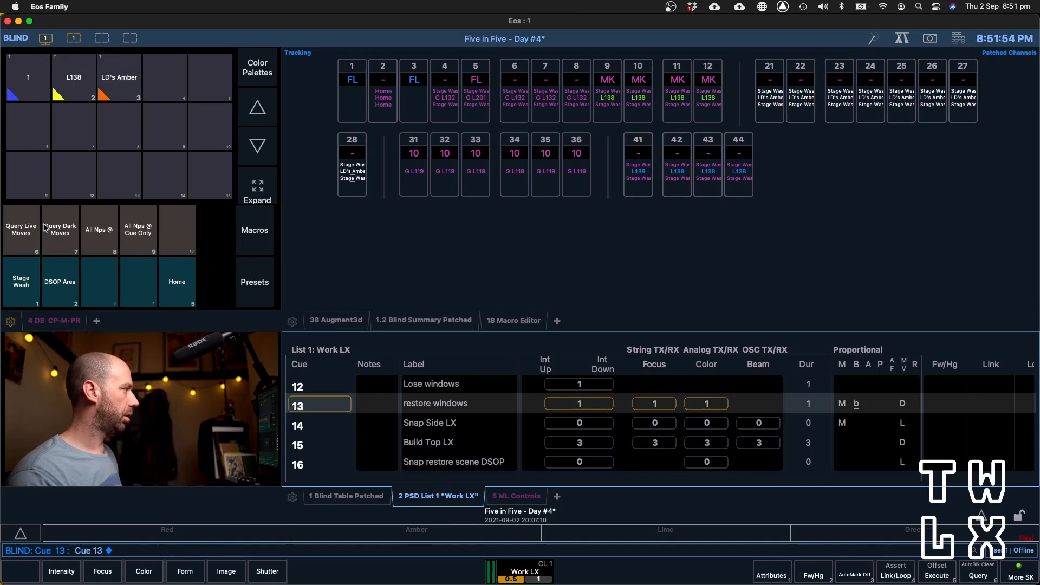
click(137, 230)
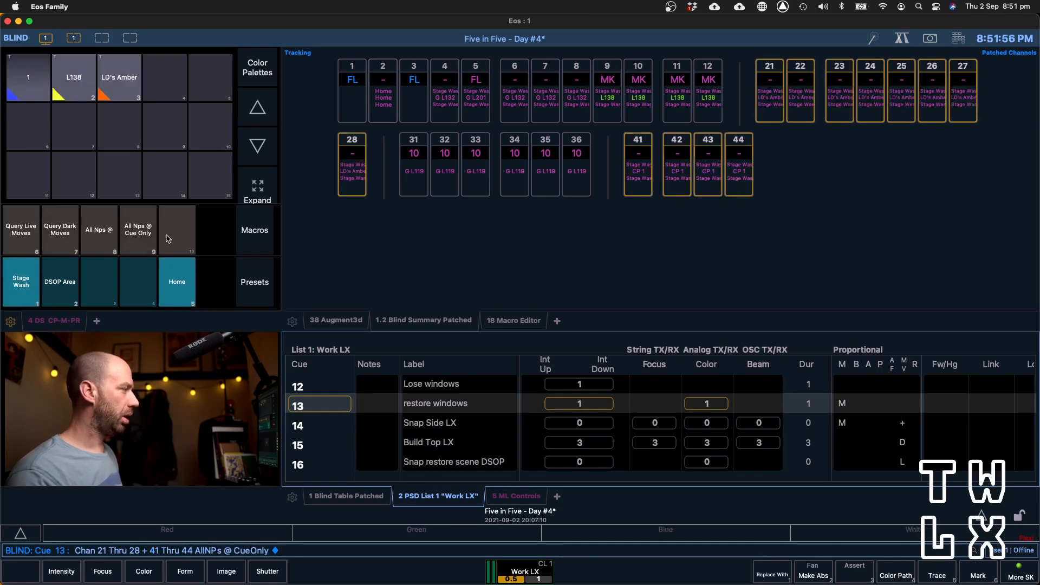
mouse_move(896, 428)
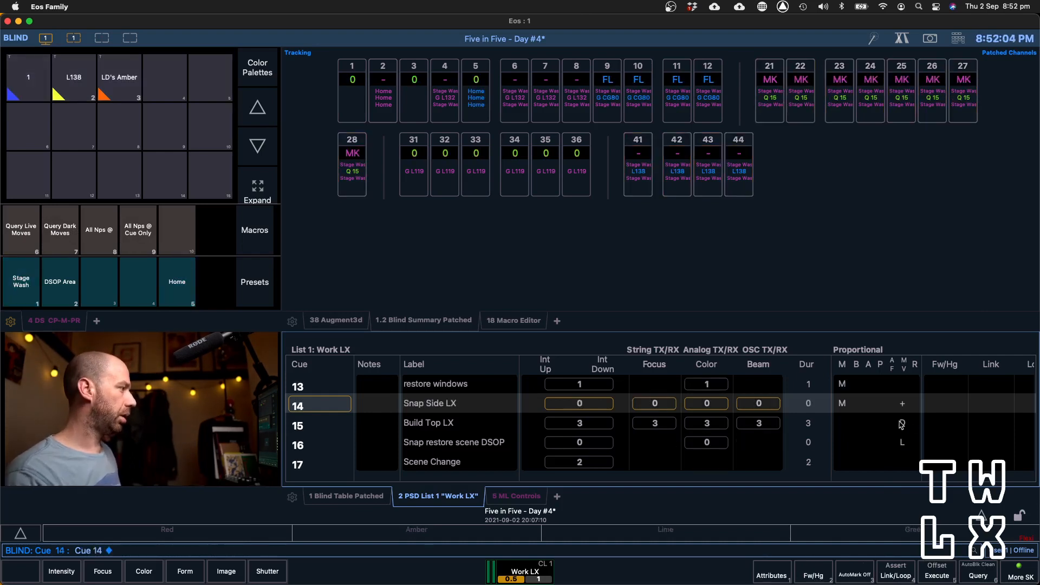
Query the channels with live moves in cue 14, Snap Side LX
click(20, 228)
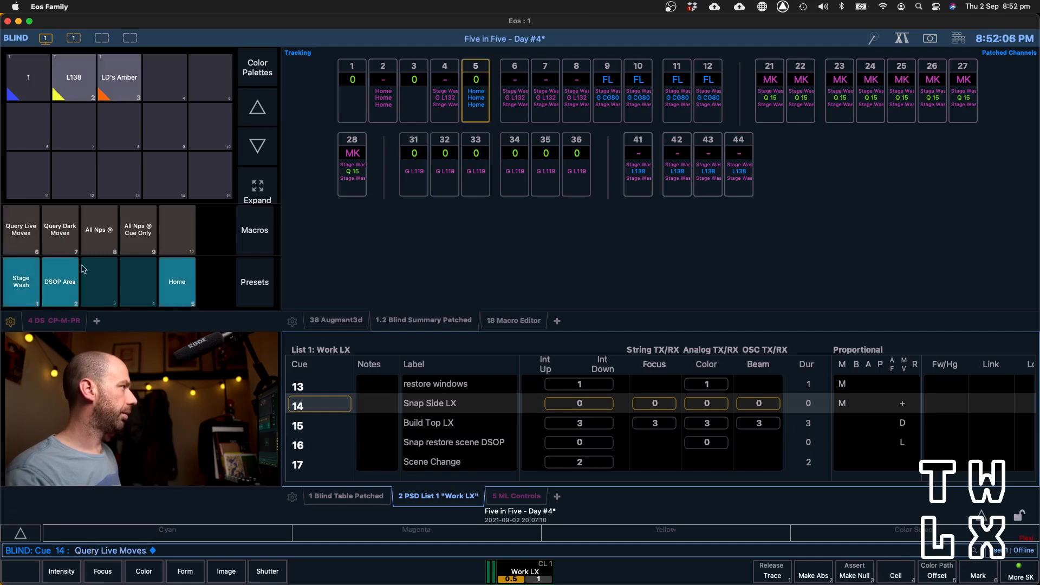
mouse_move(121, 294)
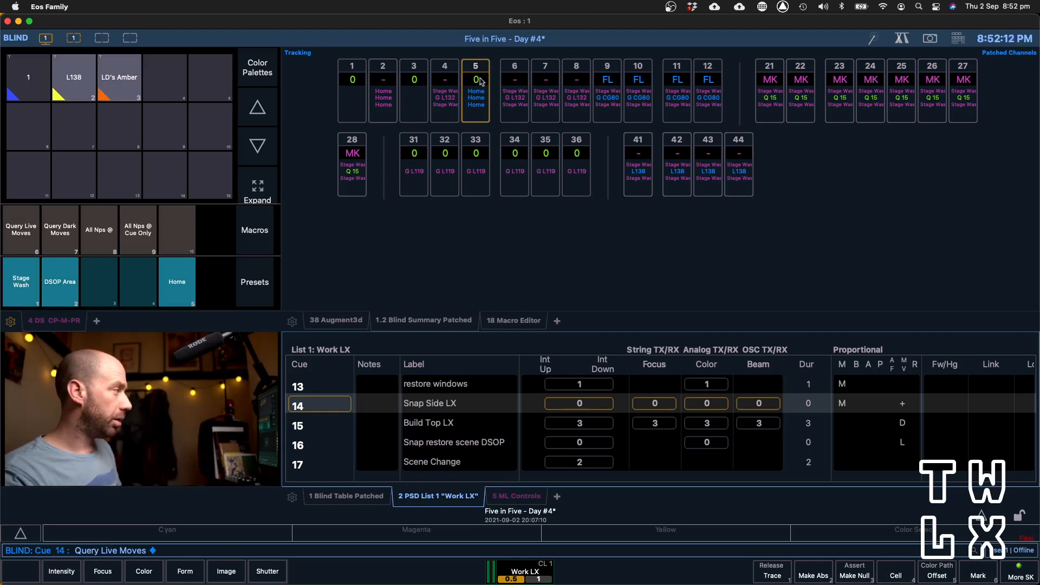
mouse_move(485, 104)
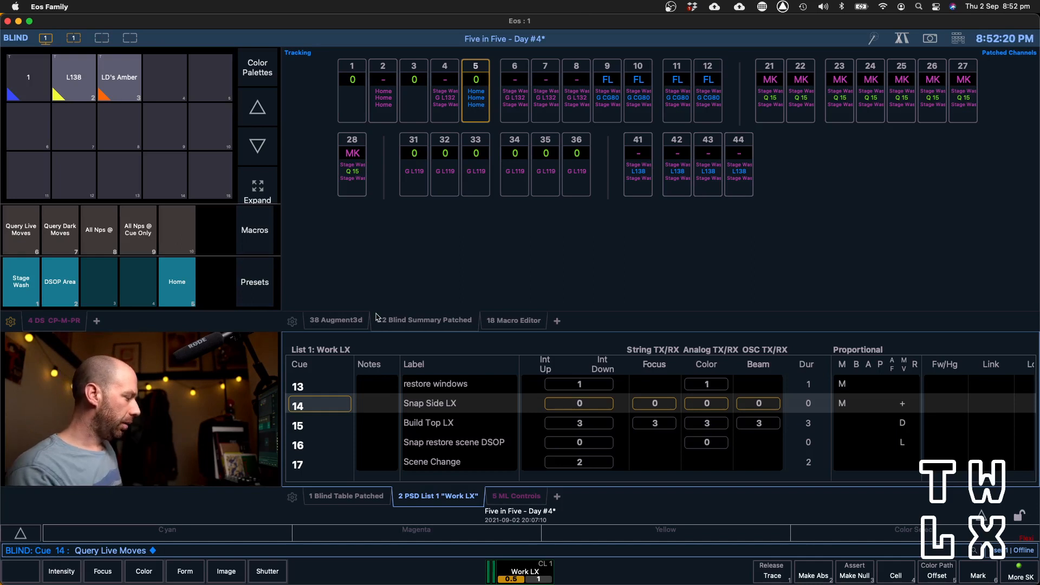
mouse_move(483, 231)
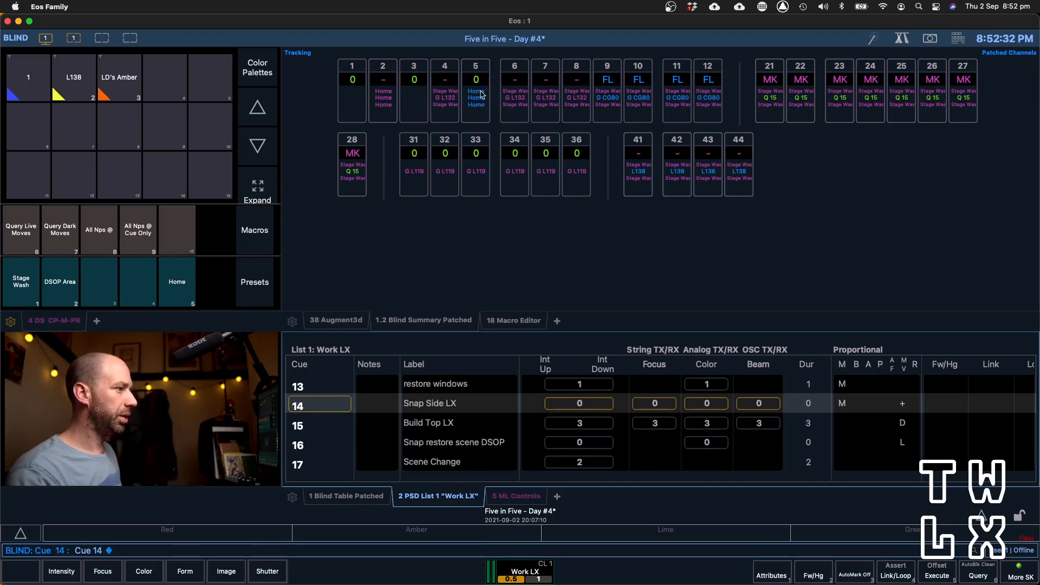
mouse_move(483, 109)
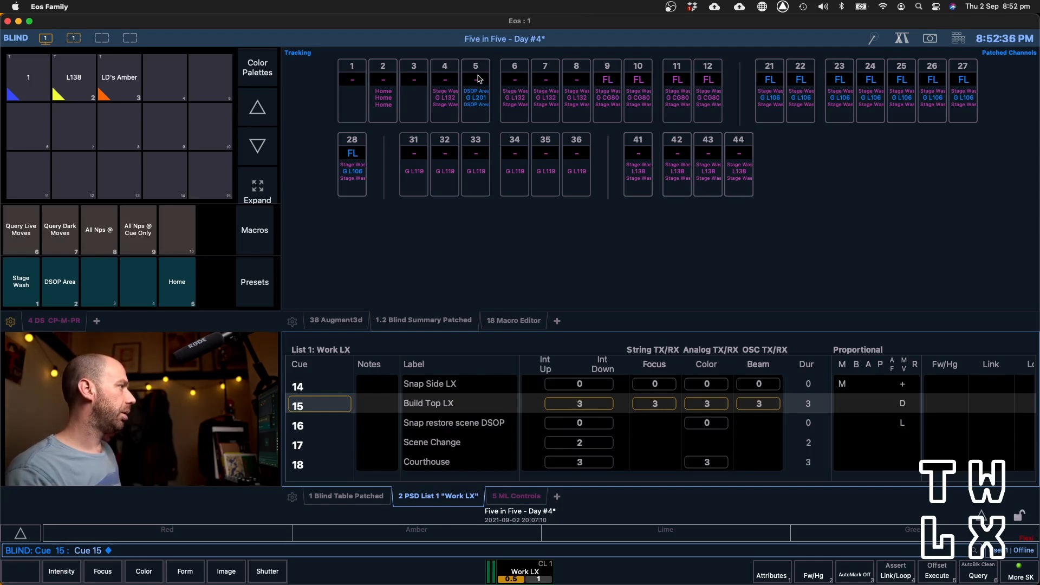
mouse_move(470, 95)
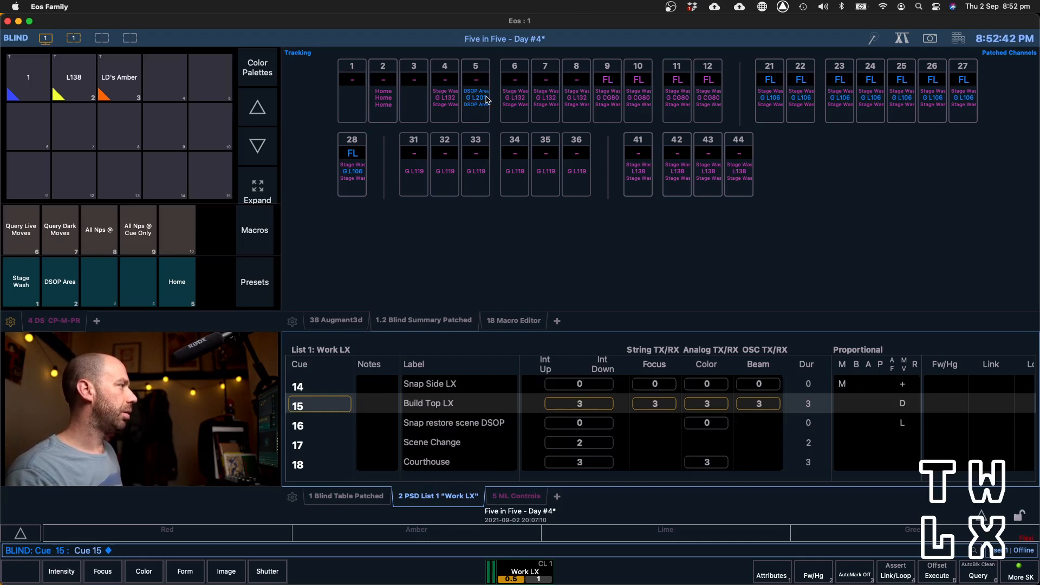
mouse_move(509, 121)
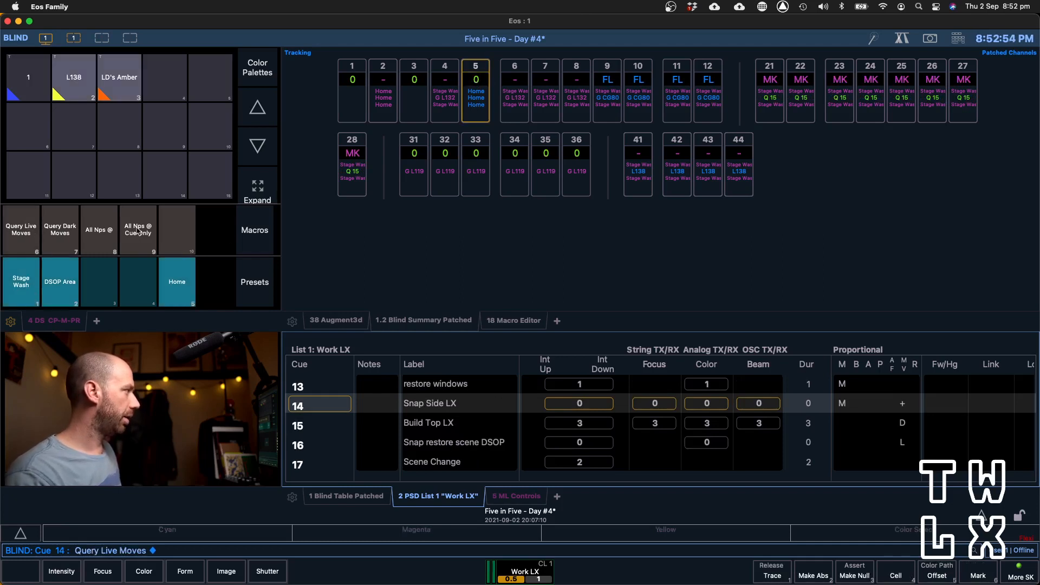
Remove cue 14's live moves and cue 15's dark moves with All NPs @ Cue Only
click(98, 229)
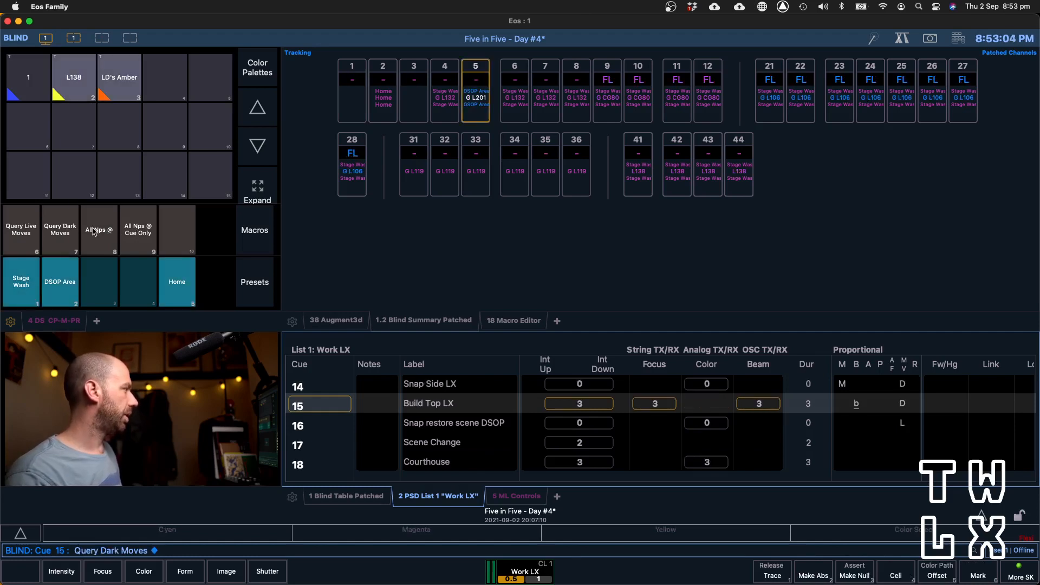
click(99, 230)
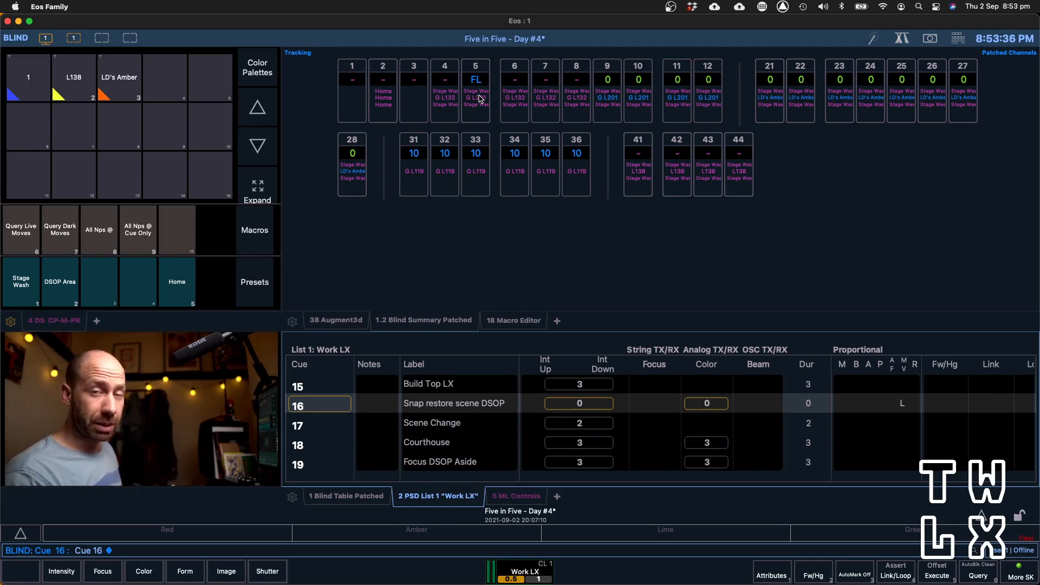
mouse_move(484, 110)
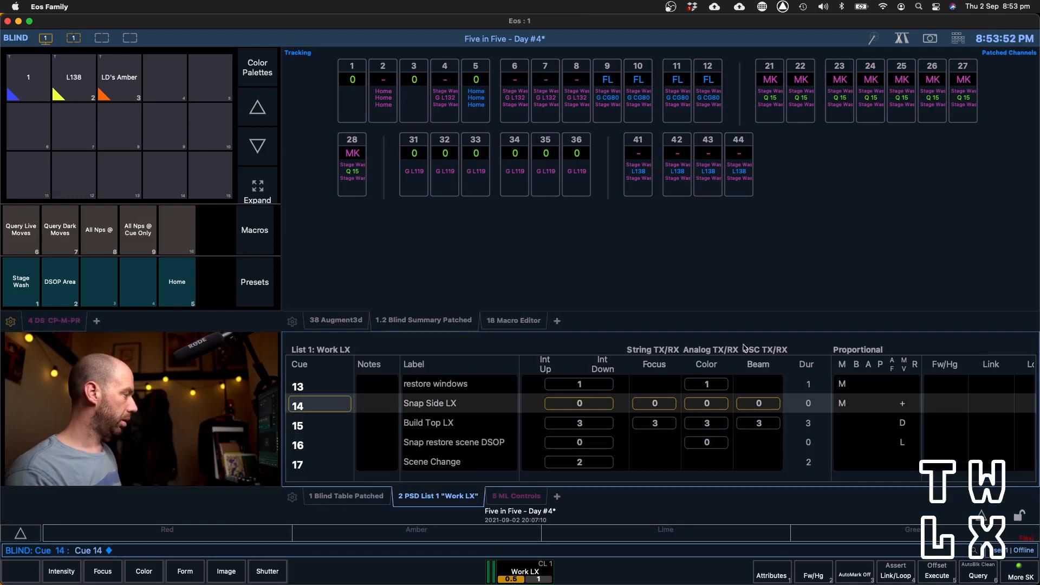
Query and remove the live and dark moves in cues 14 and 15
click(21, 229)
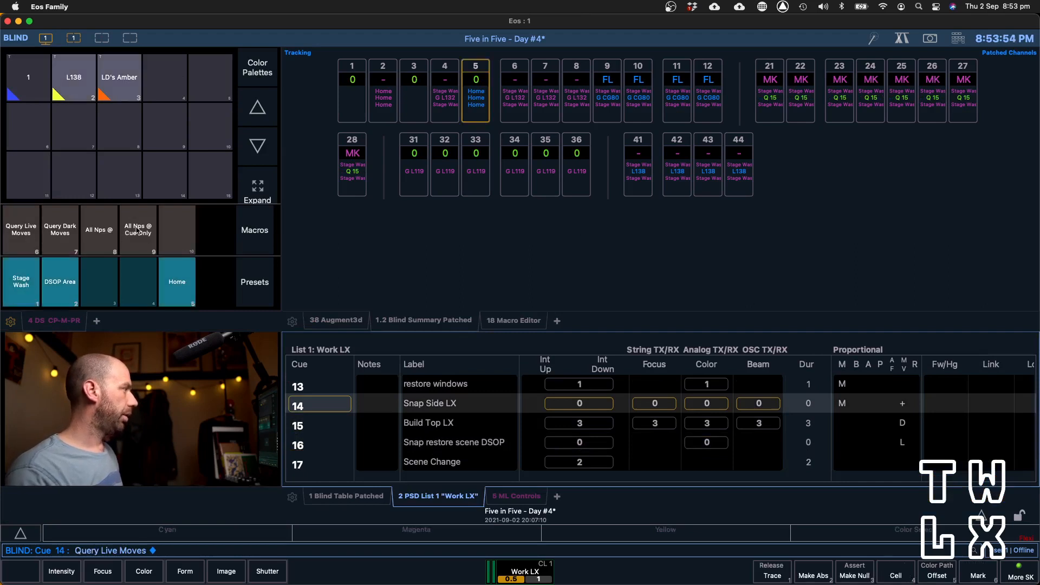
click(137, 228)
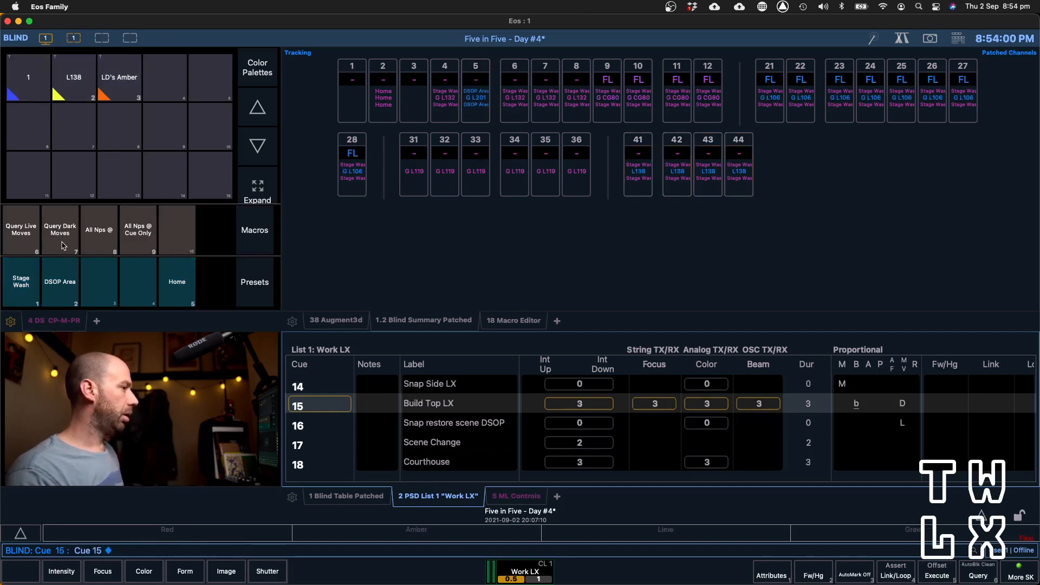
click(137, 230)
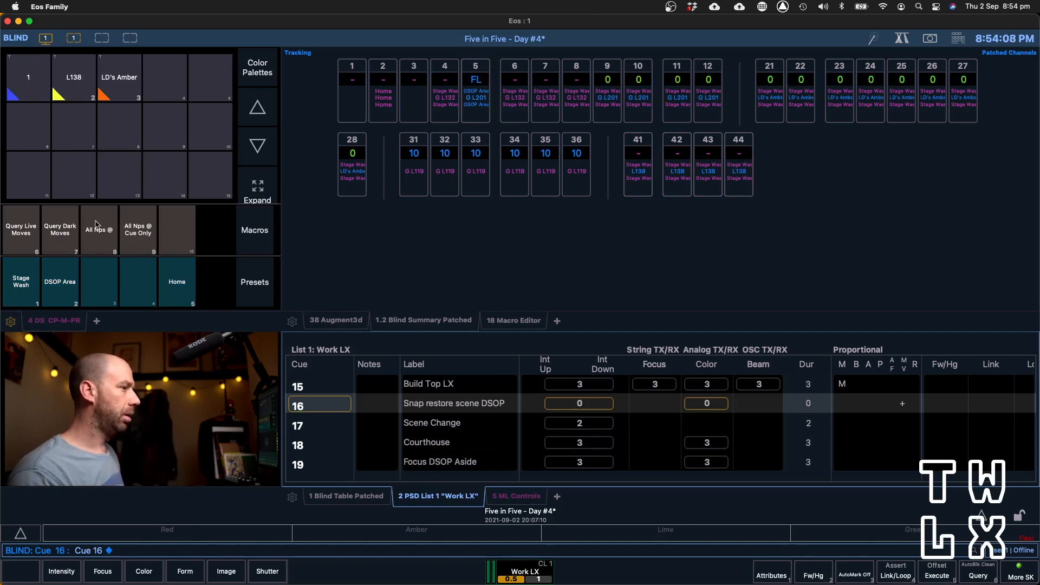
Clear the remaining moves from cues 16, 17 and 19 with Cue Only
click(21, 229)
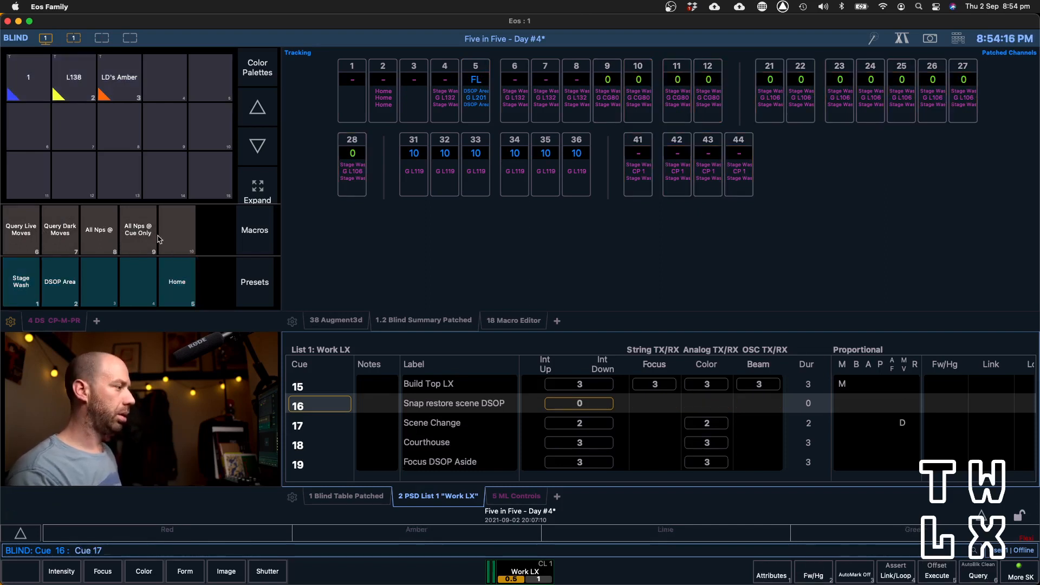
click(20, 230)
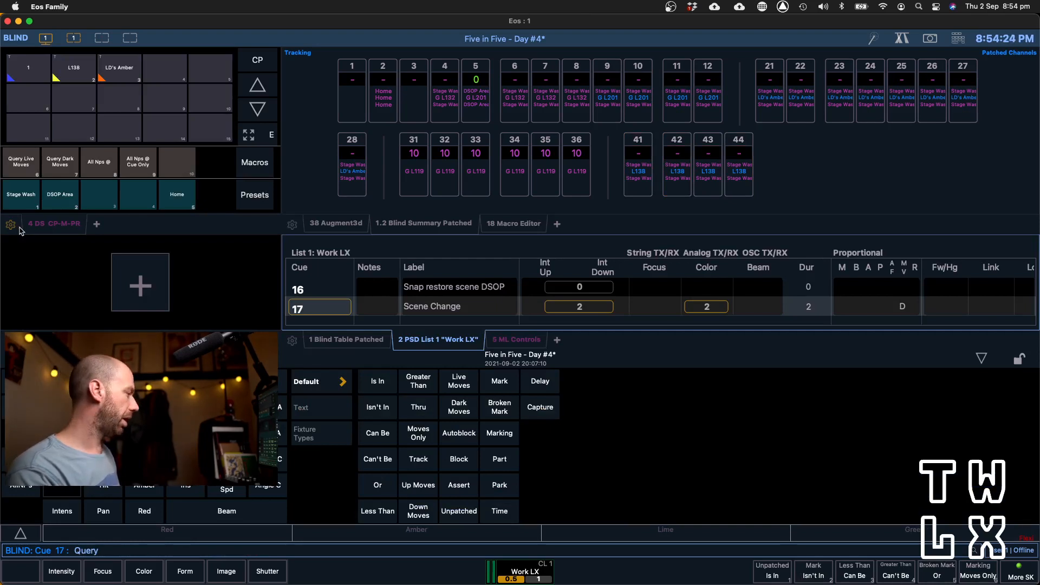
click(59, 160)
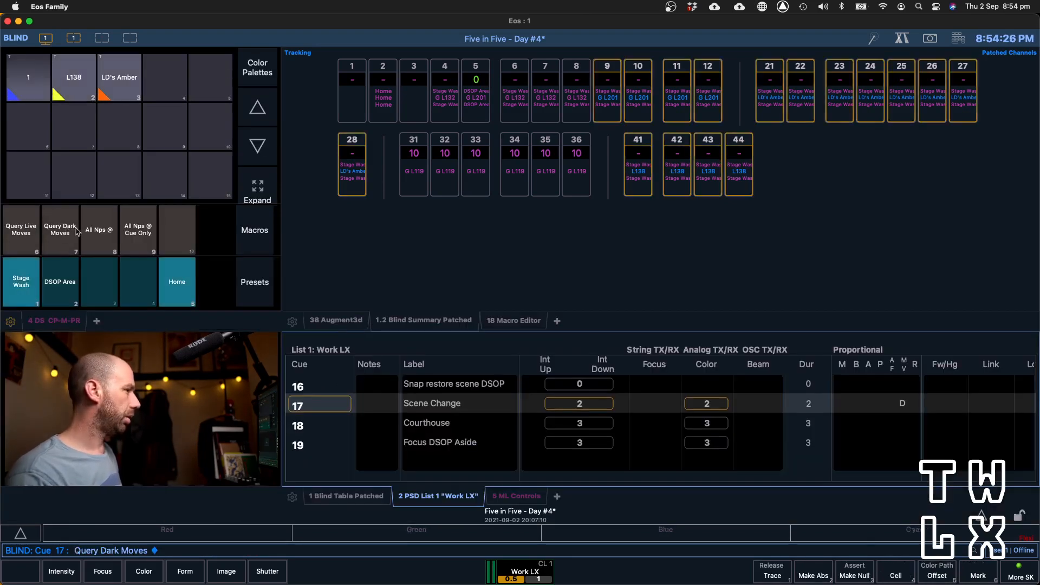
click(138, 230)
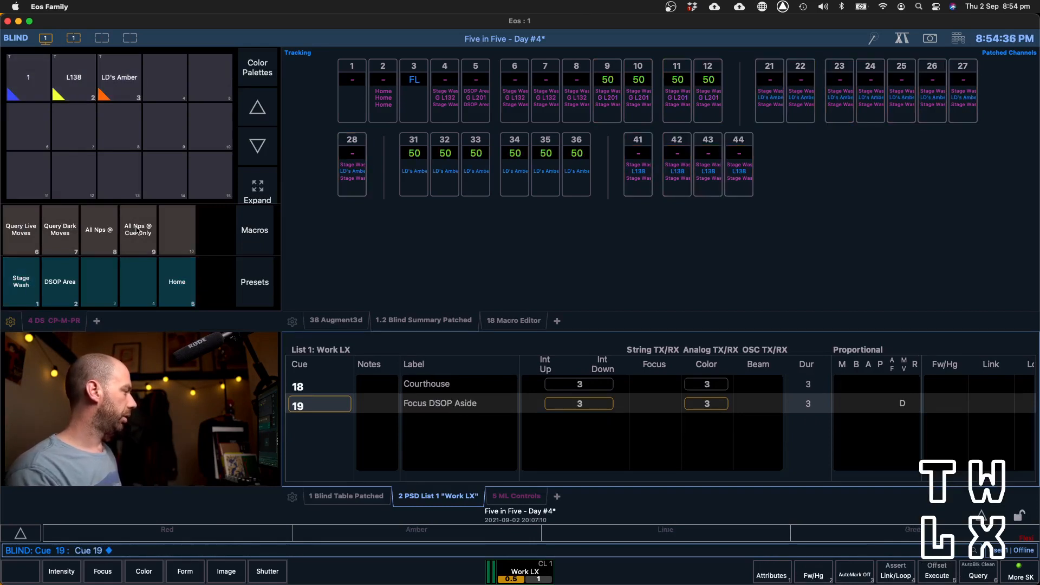
click(137, 228)
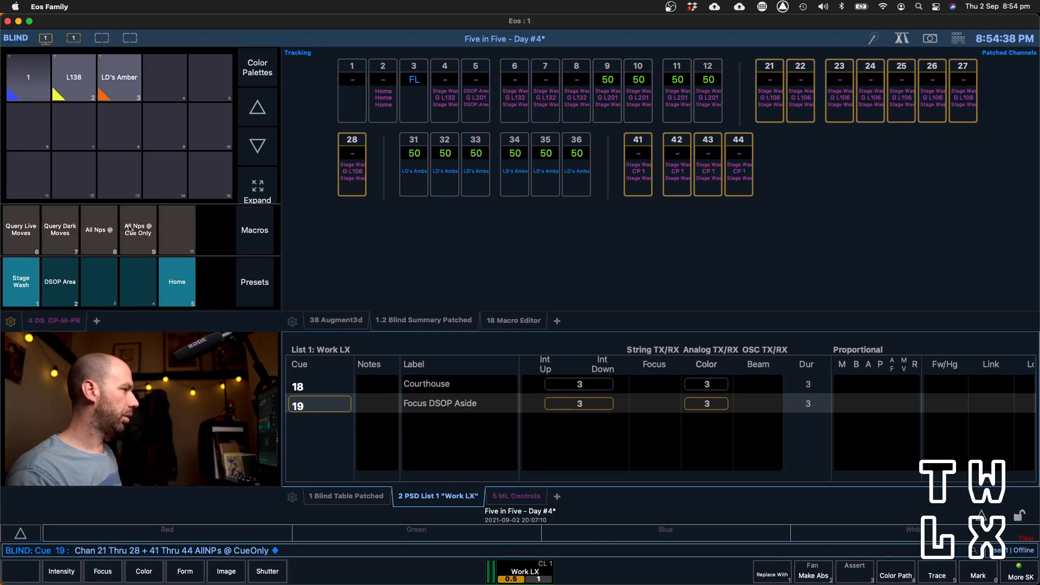
mouse_move(158, 234)
text(Cue 14)
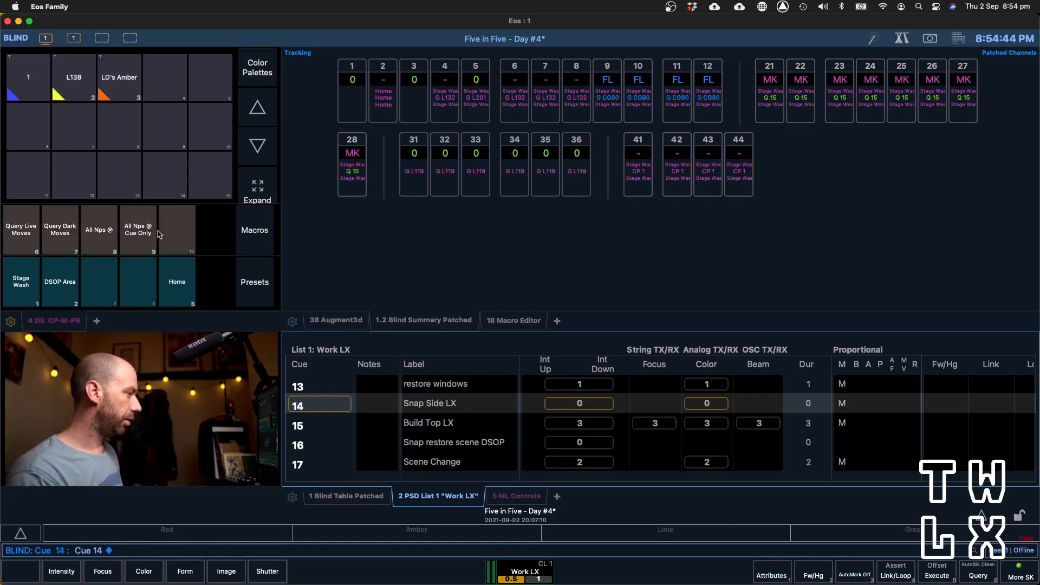
Select channel 5 to inspect the cleaned cues' remaining mark flags
click(475, 91)
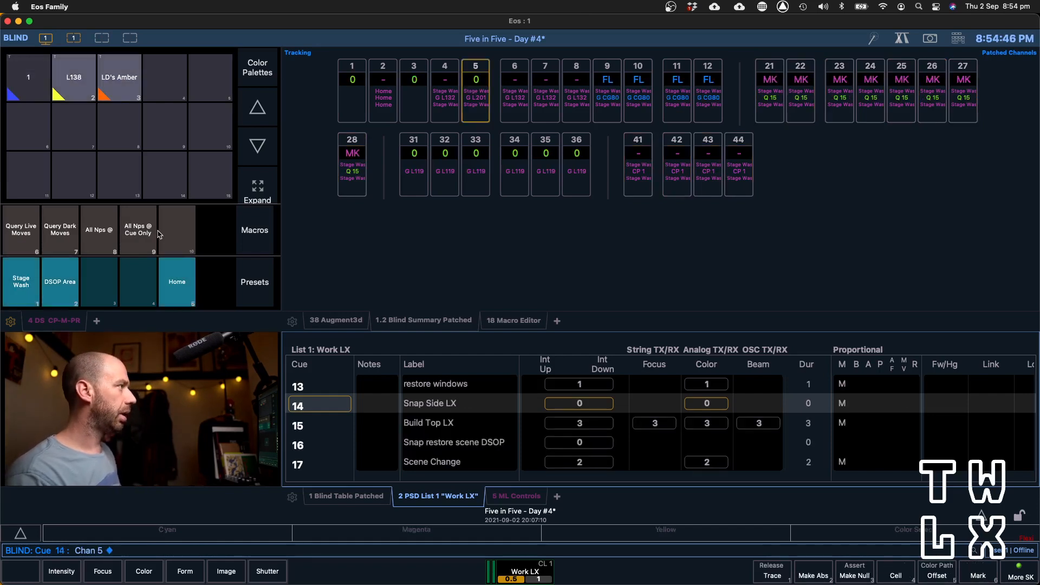
mouse_move(458, 356)
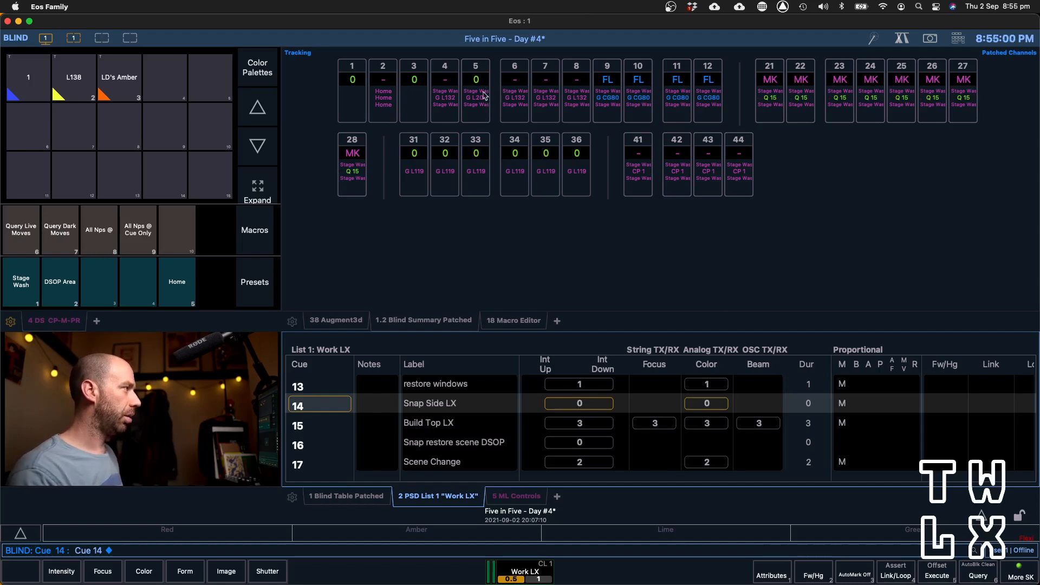
mouse_move(486, 110)
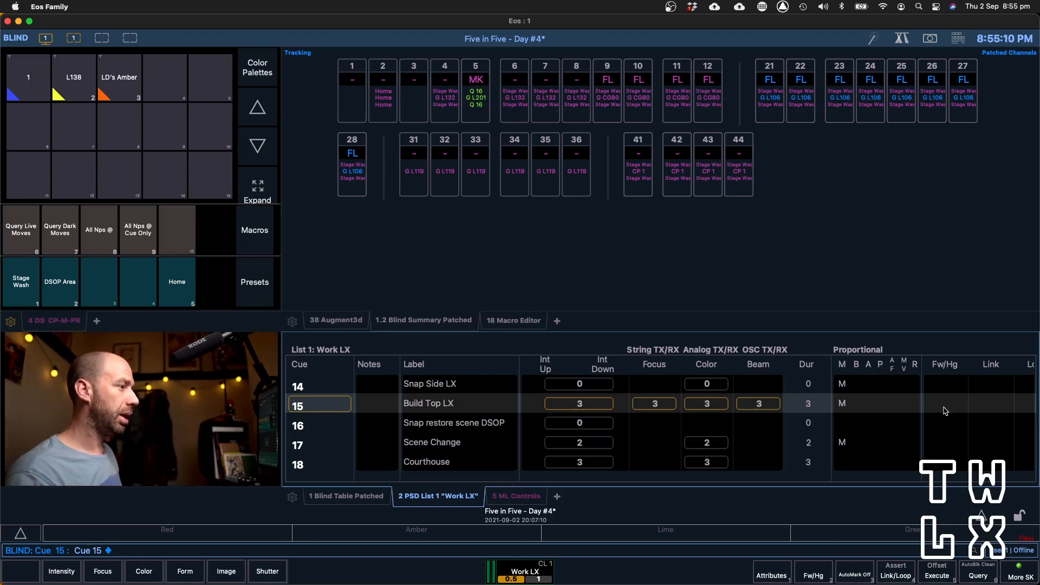
mouse_move(912, 417)
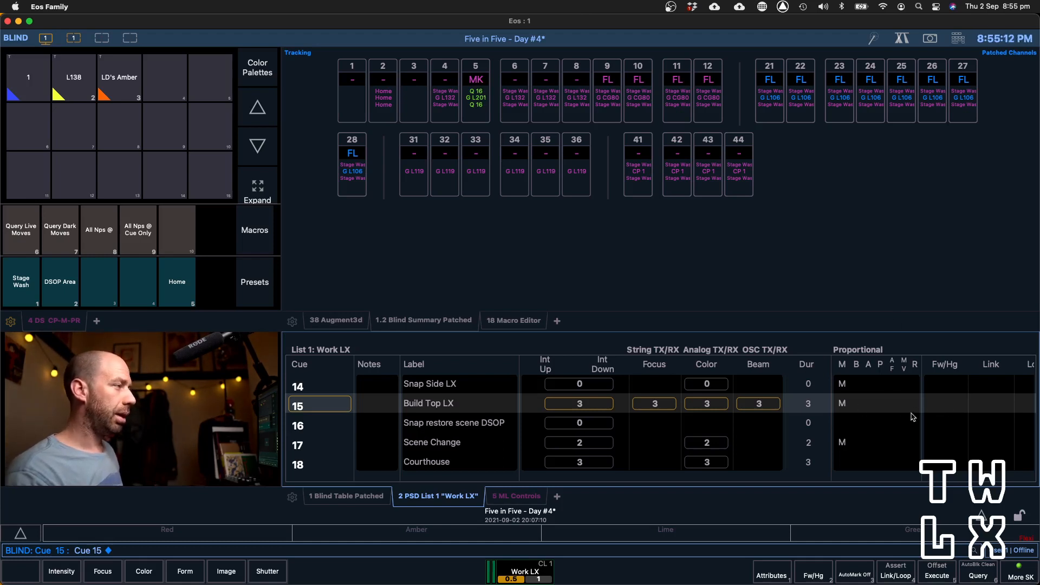
mouse_move(463, 366)
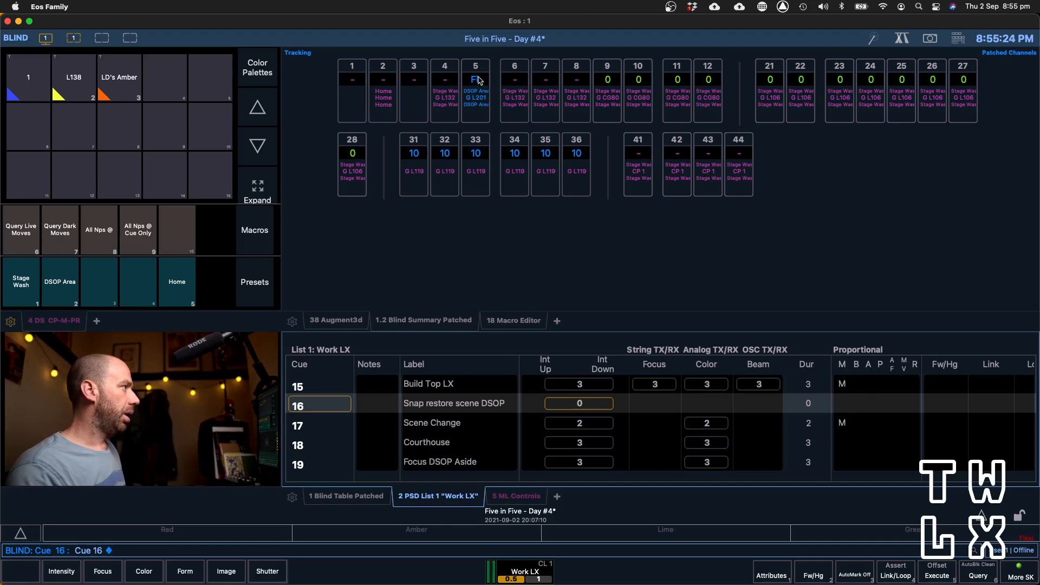
mouse_move(479, 98)
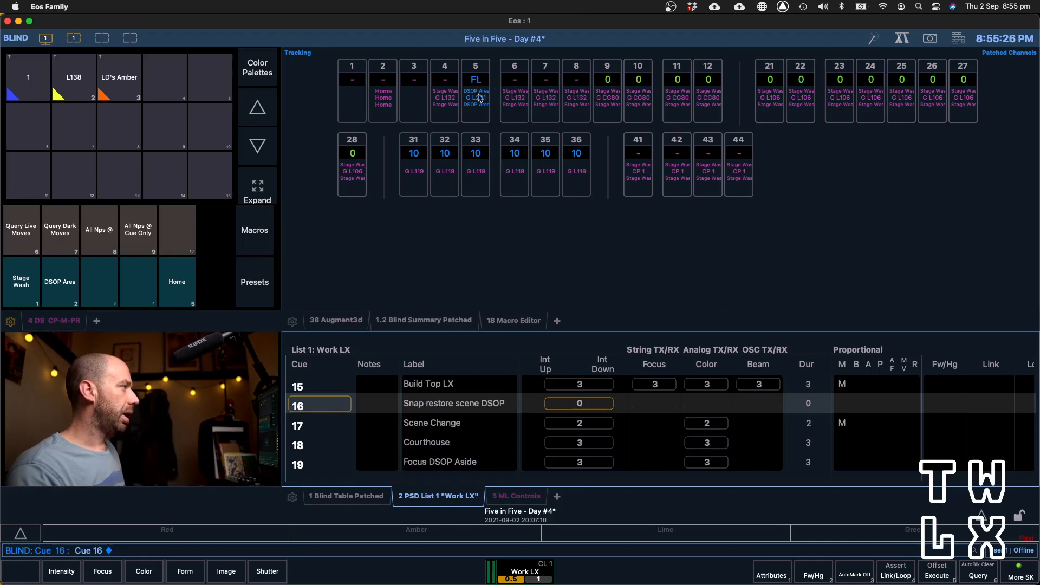